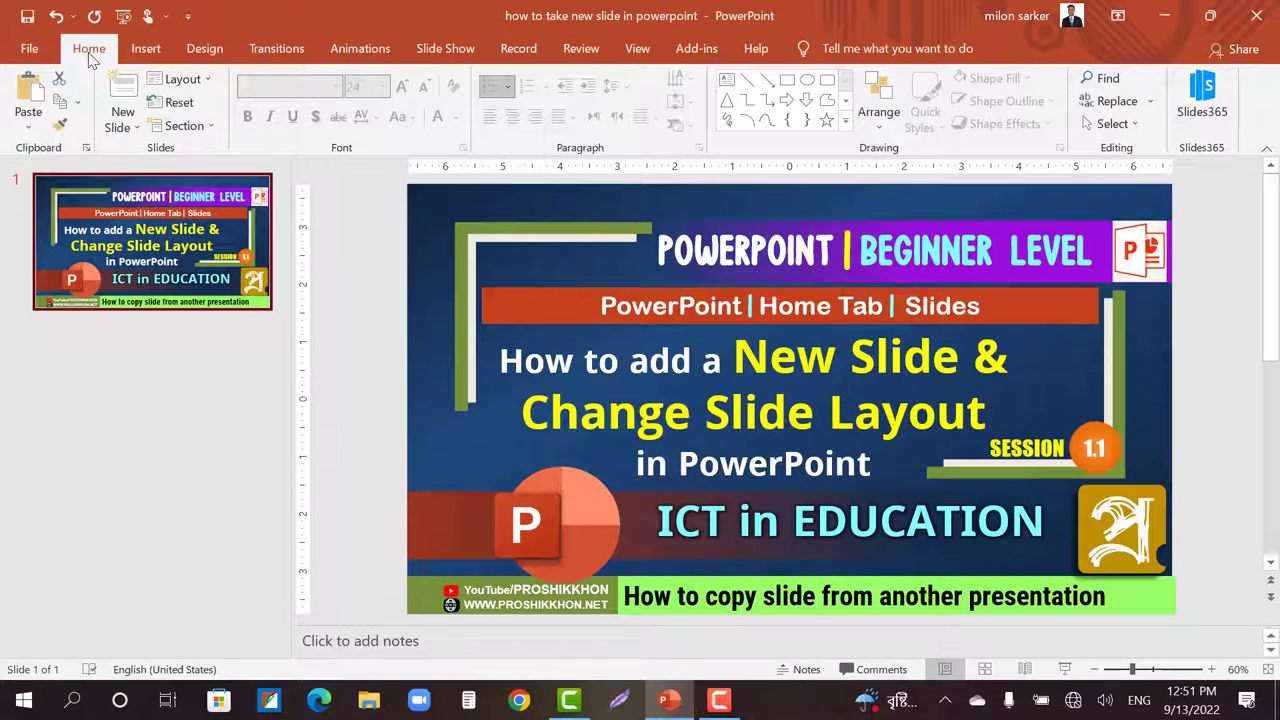
# Add a new Title Only slide and title it 'Welcome Everybody'
pyautogui.click(122, 118)
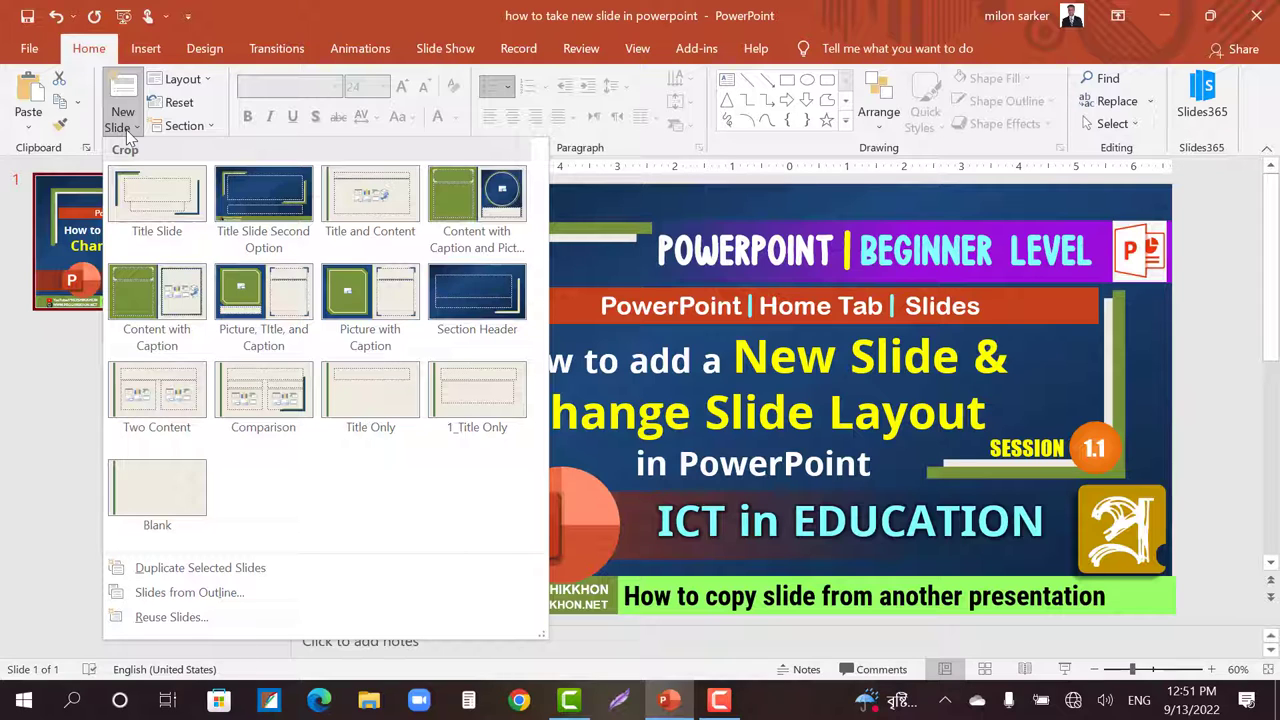
pyautogui.moveTo(476, 396)
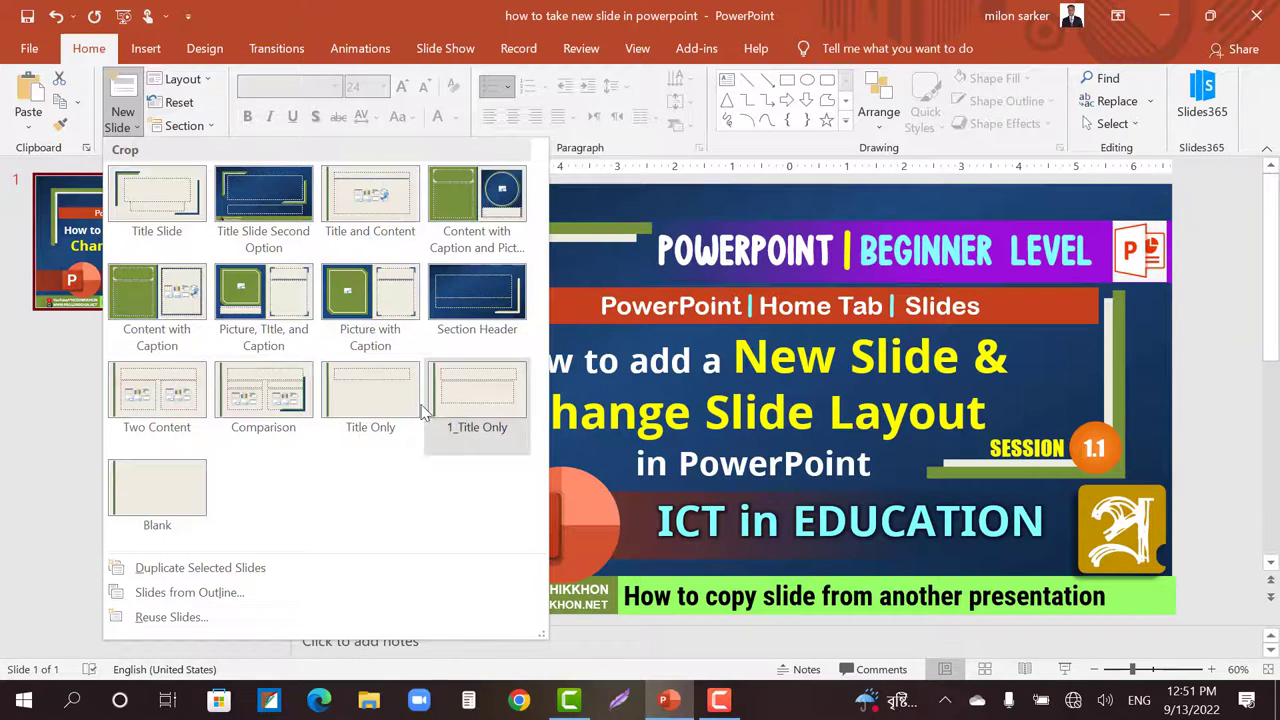
pyautogui.moveTo(370, 400)
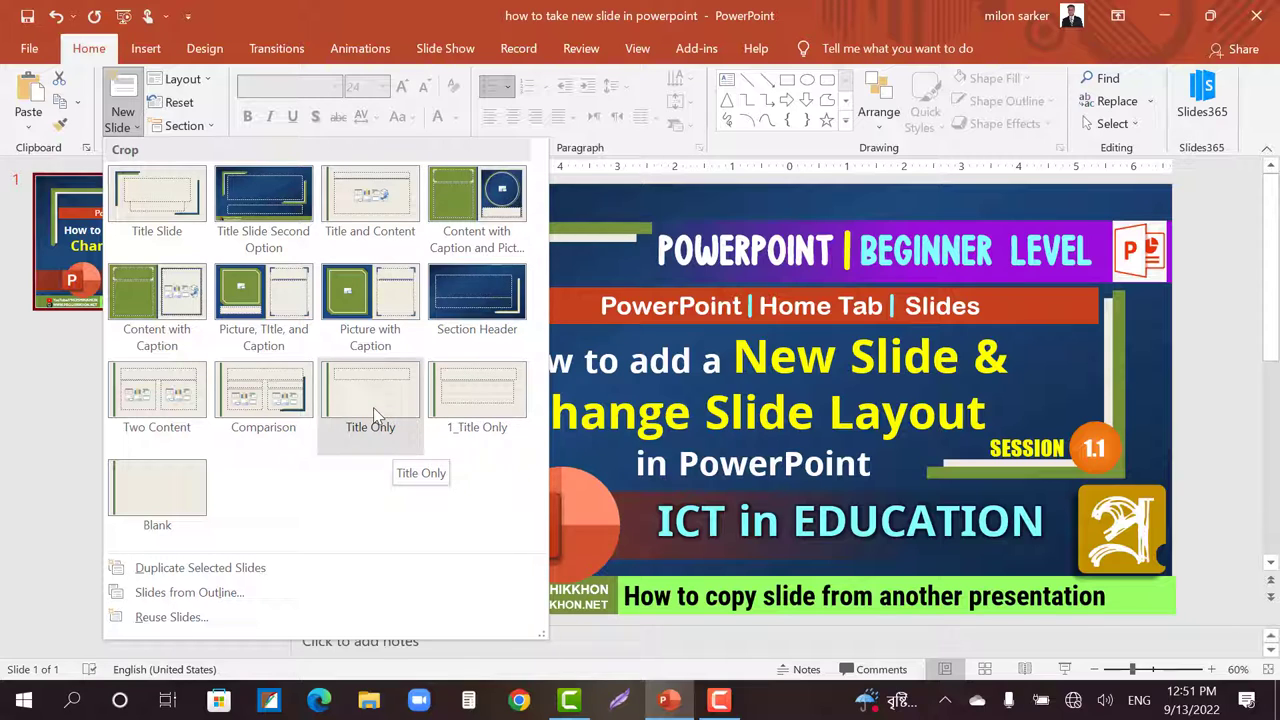
pyautogui.click(370, 396)
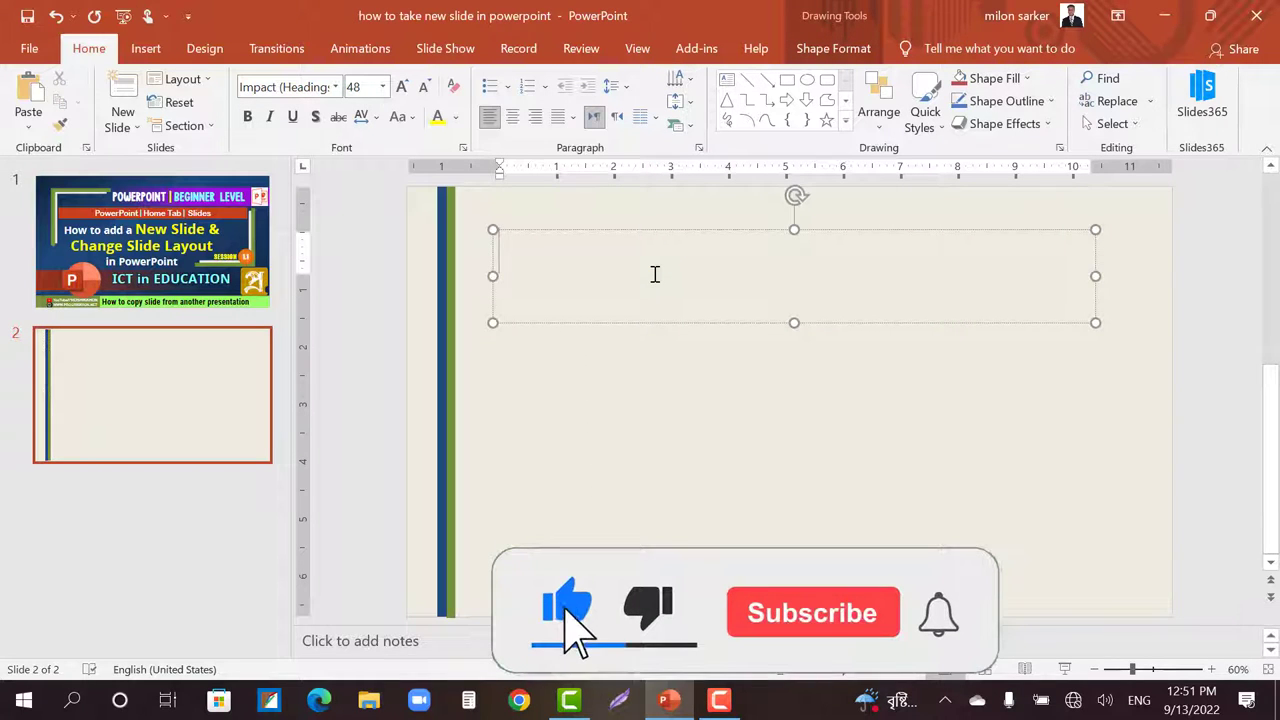
pyautogui.write('W')
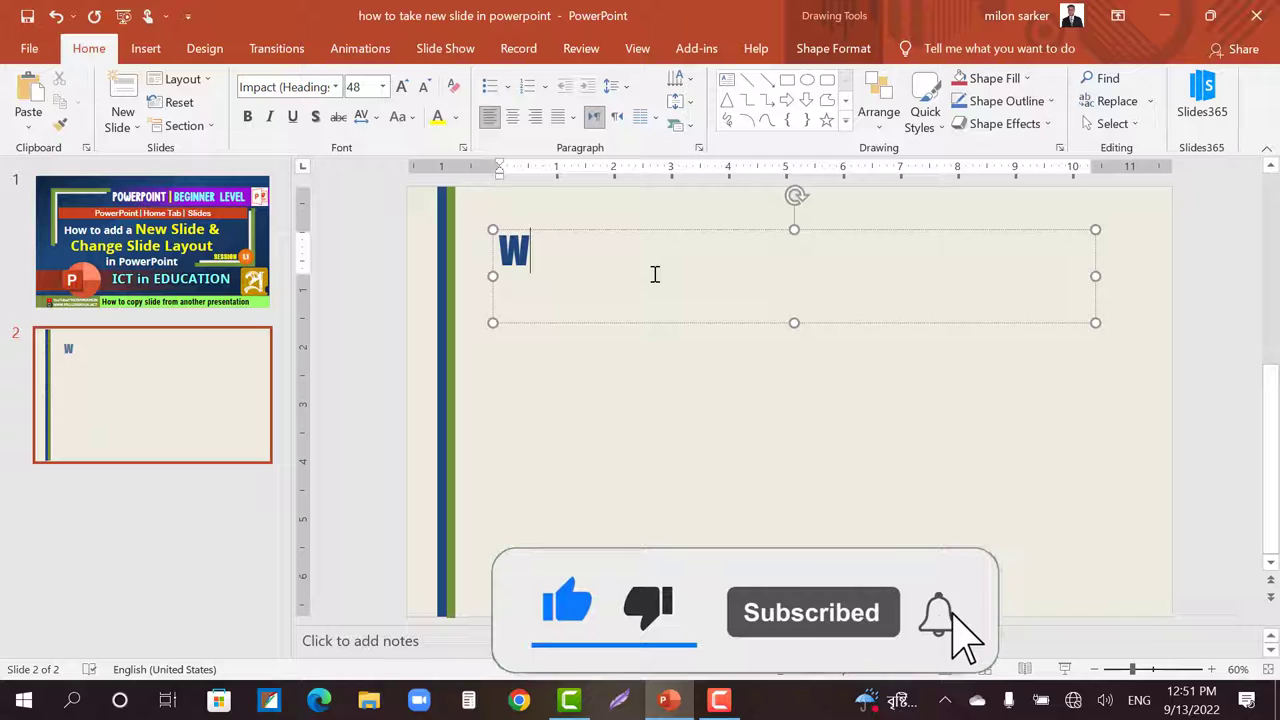
pyautogui.write('elcome')
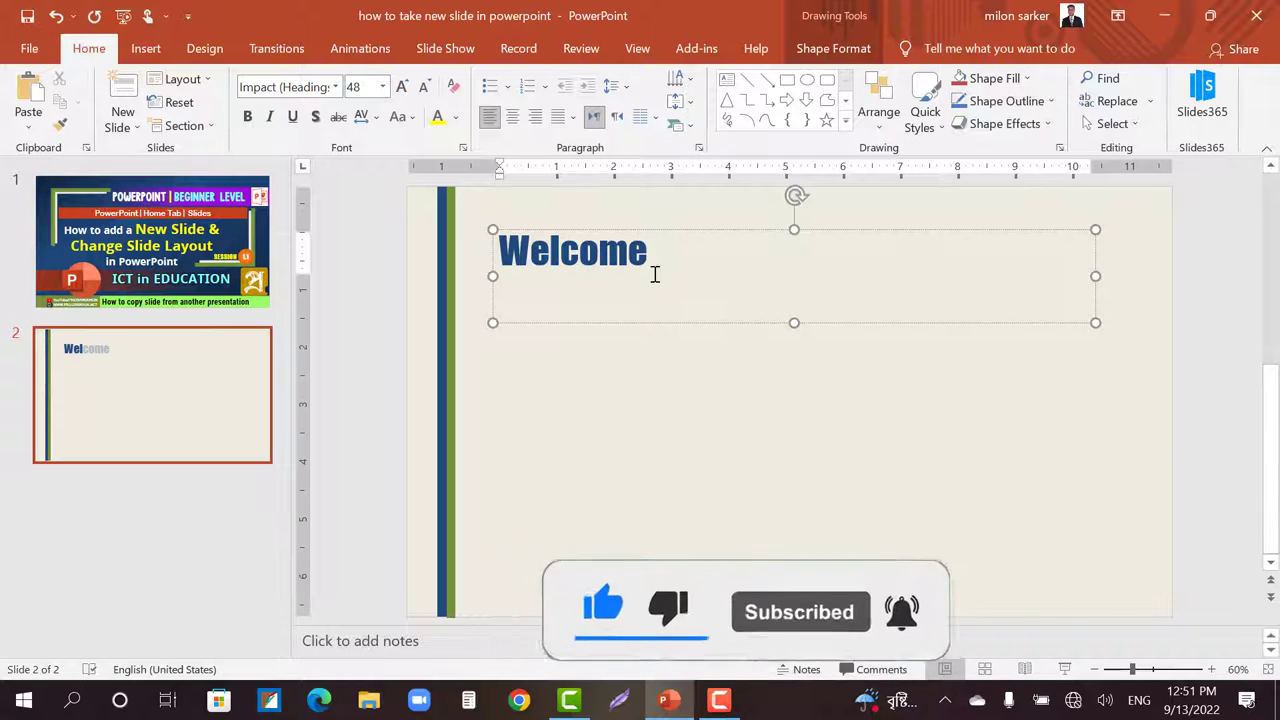
pyautogui.write('Everybody')
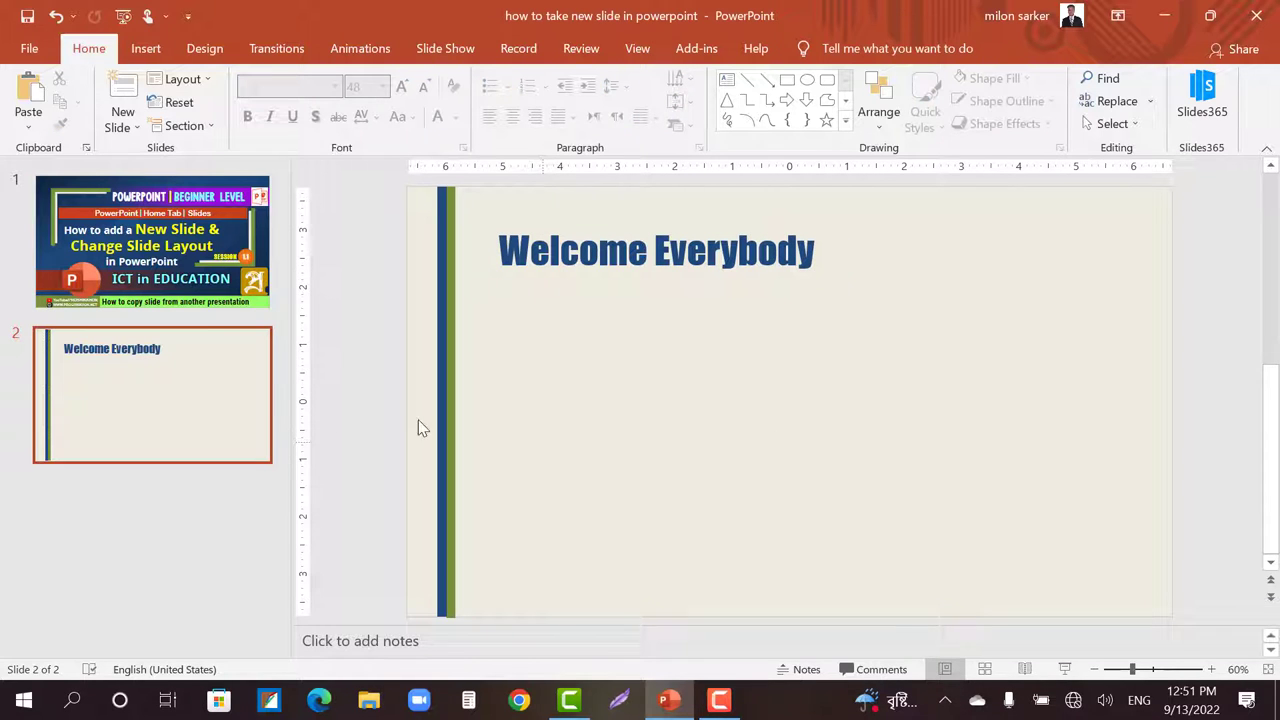
pyautogui.moveTo(182, 390)
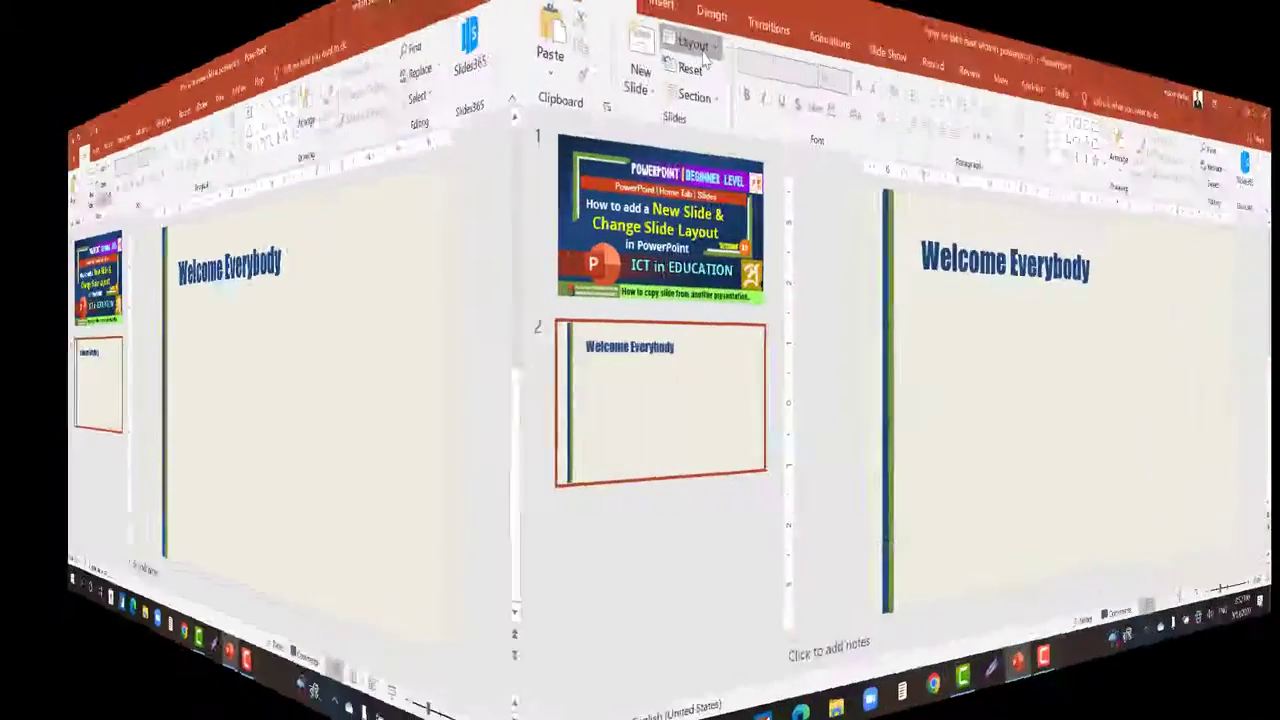
# Bring up the layout choices to switch slide 2 to the blue Title Slide layout
pyautogui.click(184, 80)
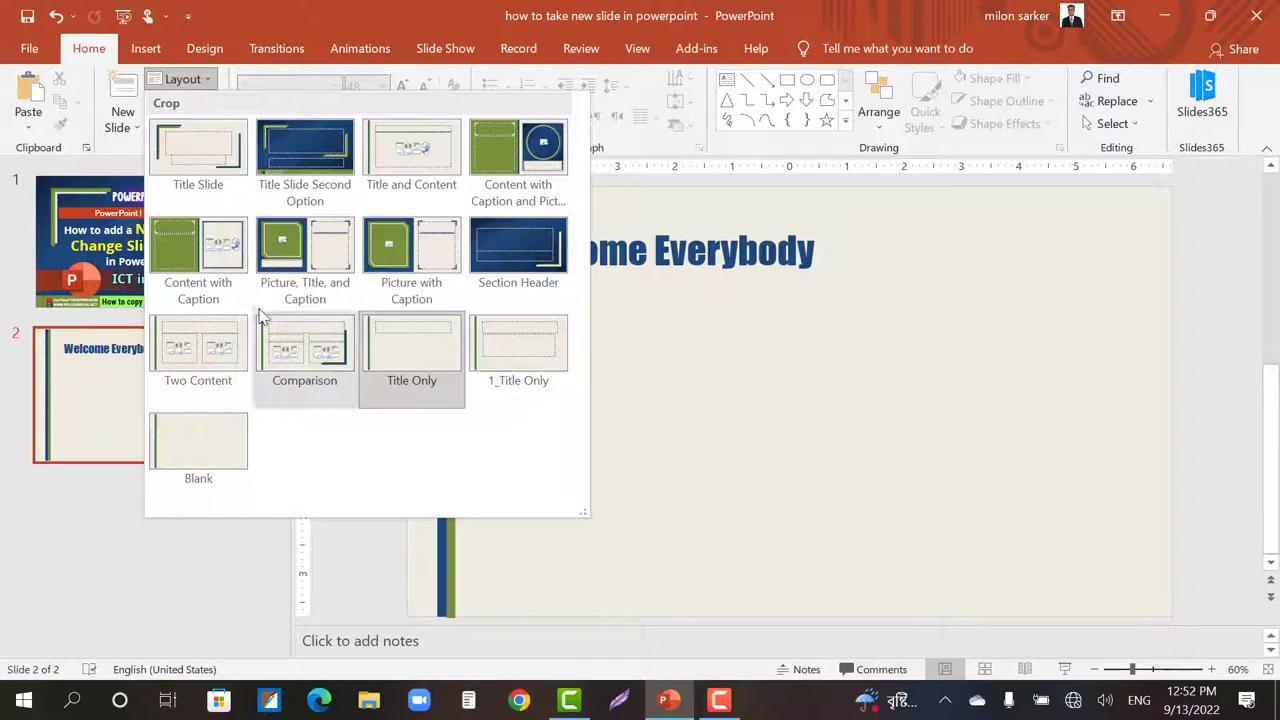
pyautogui.moveTo(204, 170)
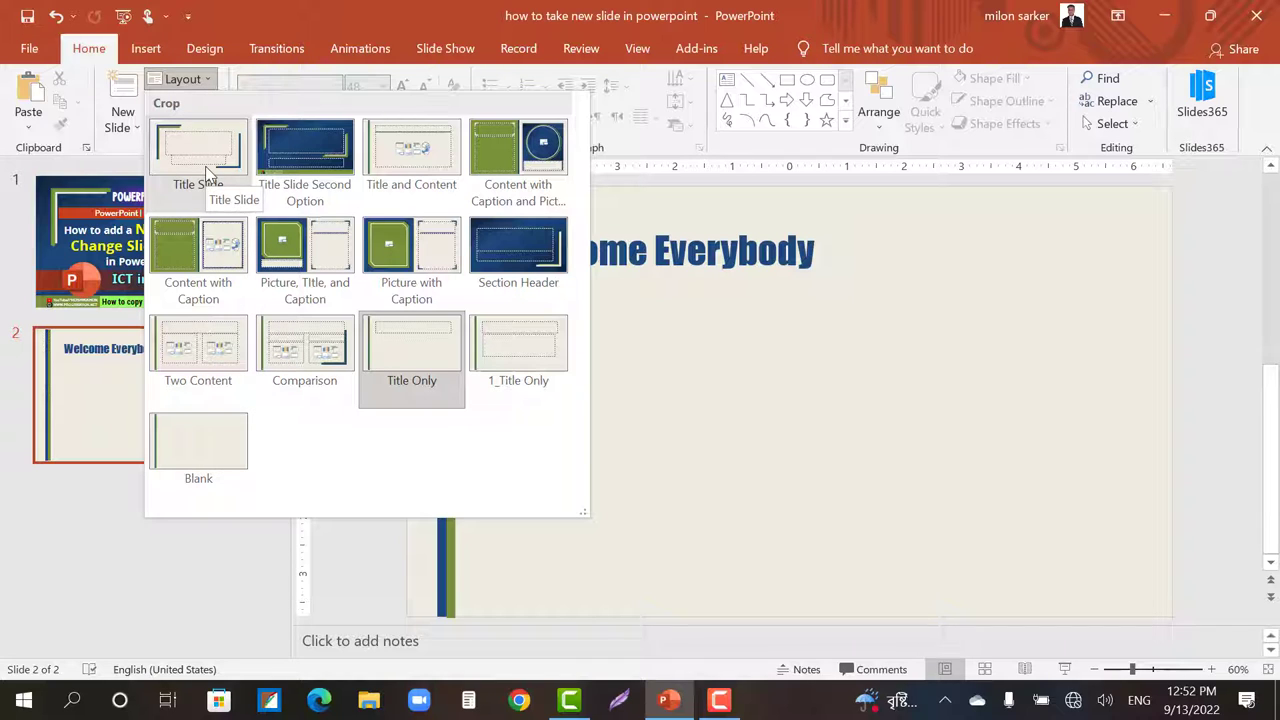
pyautogui.moveTo(304, 160)
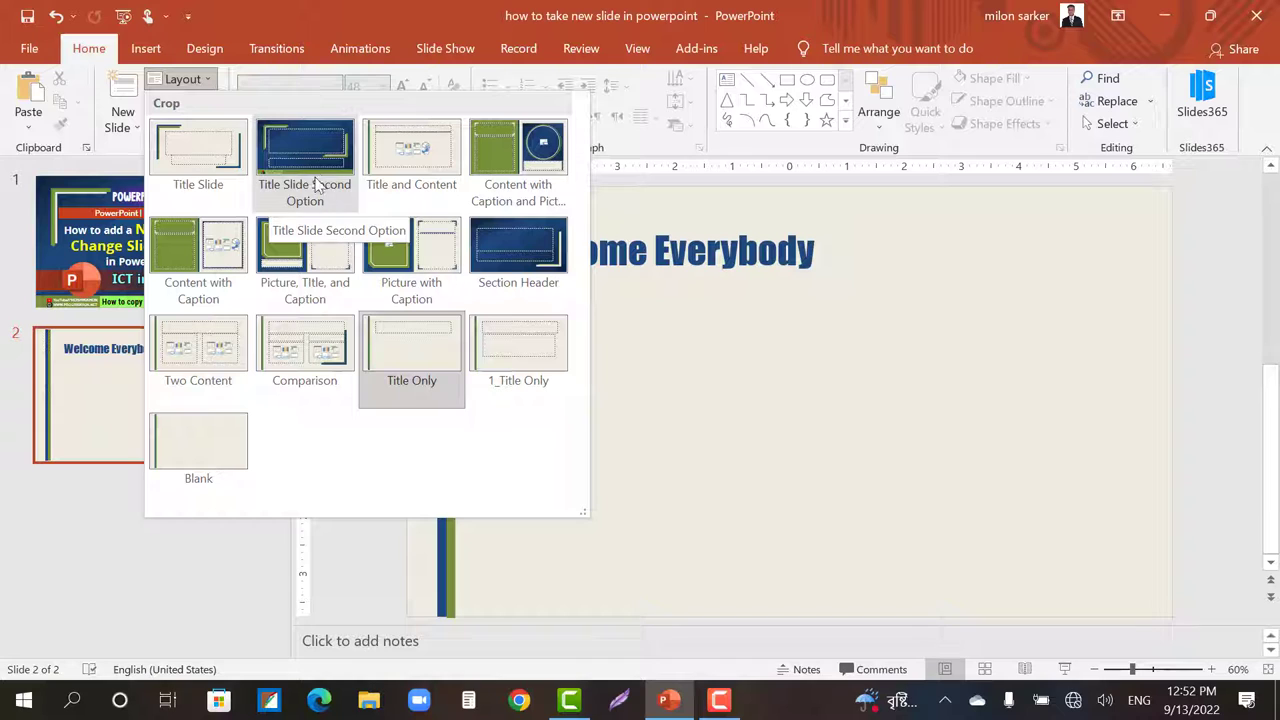
pyautogui.moveTo(198, 150)
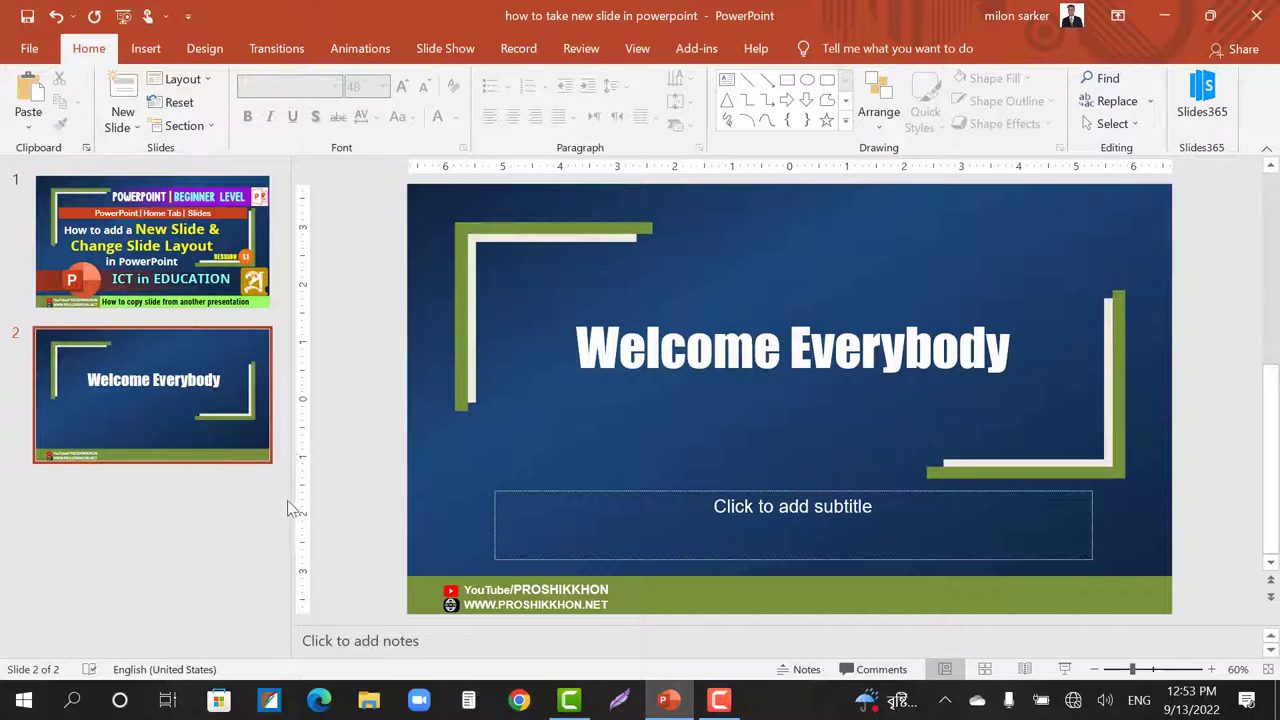
pyautogui.moveTo(192, 436)
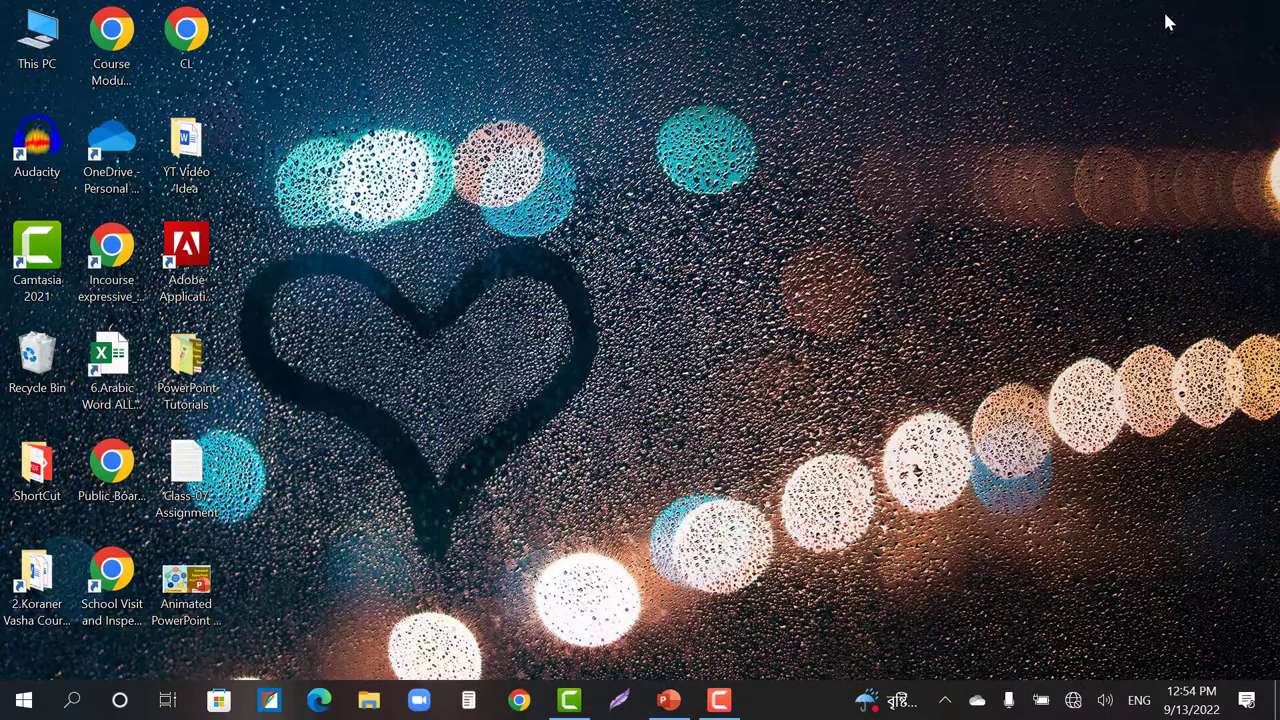
# Open the 'Animated PowerPoint Graphic using SmartArt' file from the desktop
pyautogui.click(186, 578)
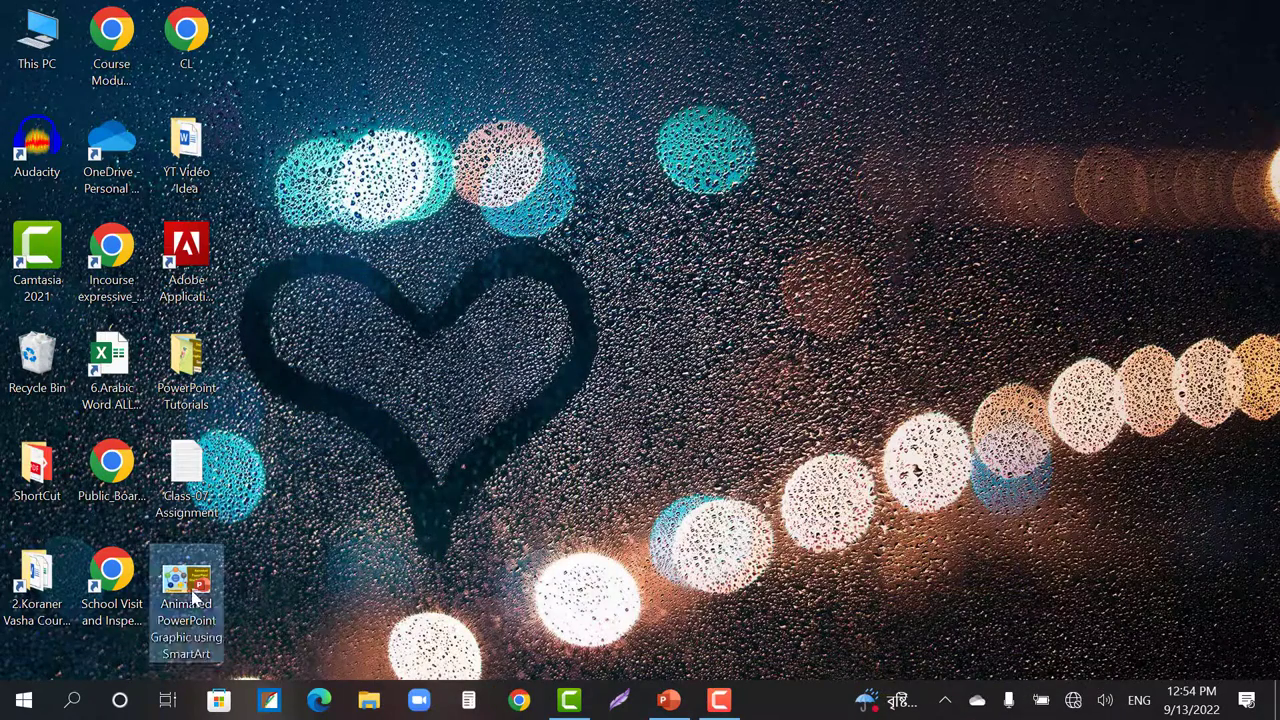
pyautogui.doubleClick(186, 590)
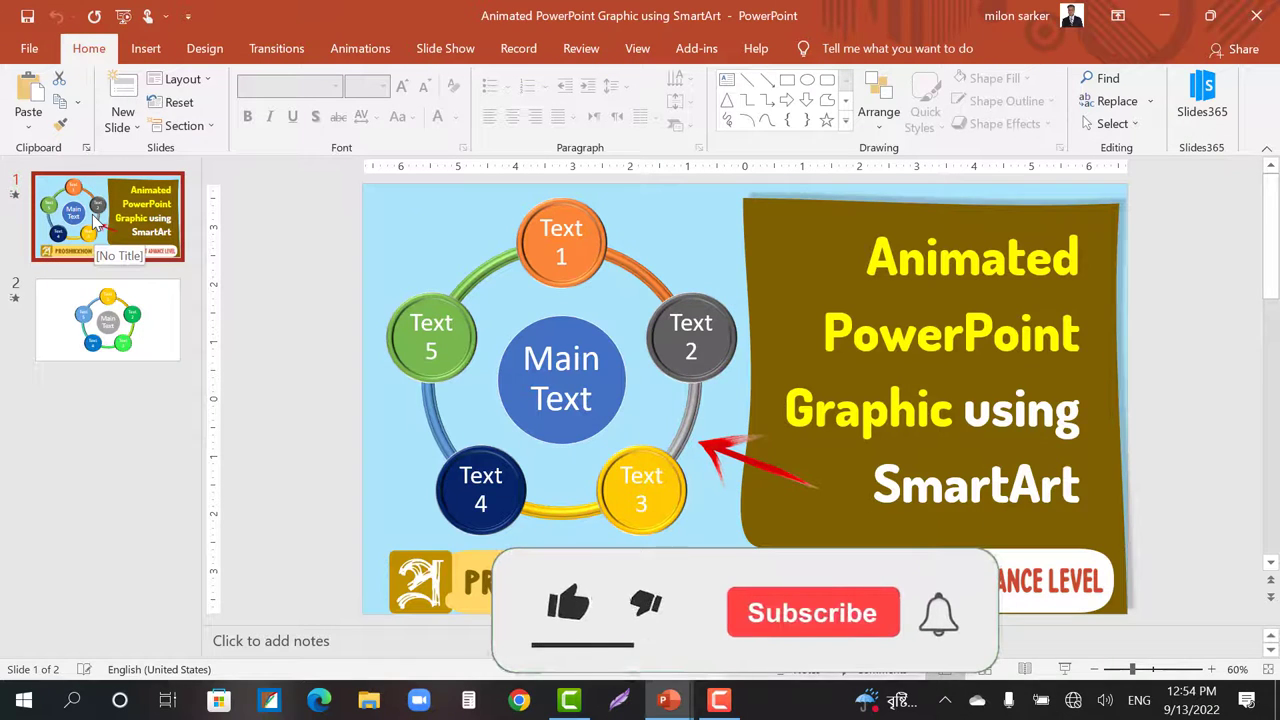
# Copy slide 1 of the SmartArt presentation from the thumbnail pane
pyautogui.rightClick(108, 216)
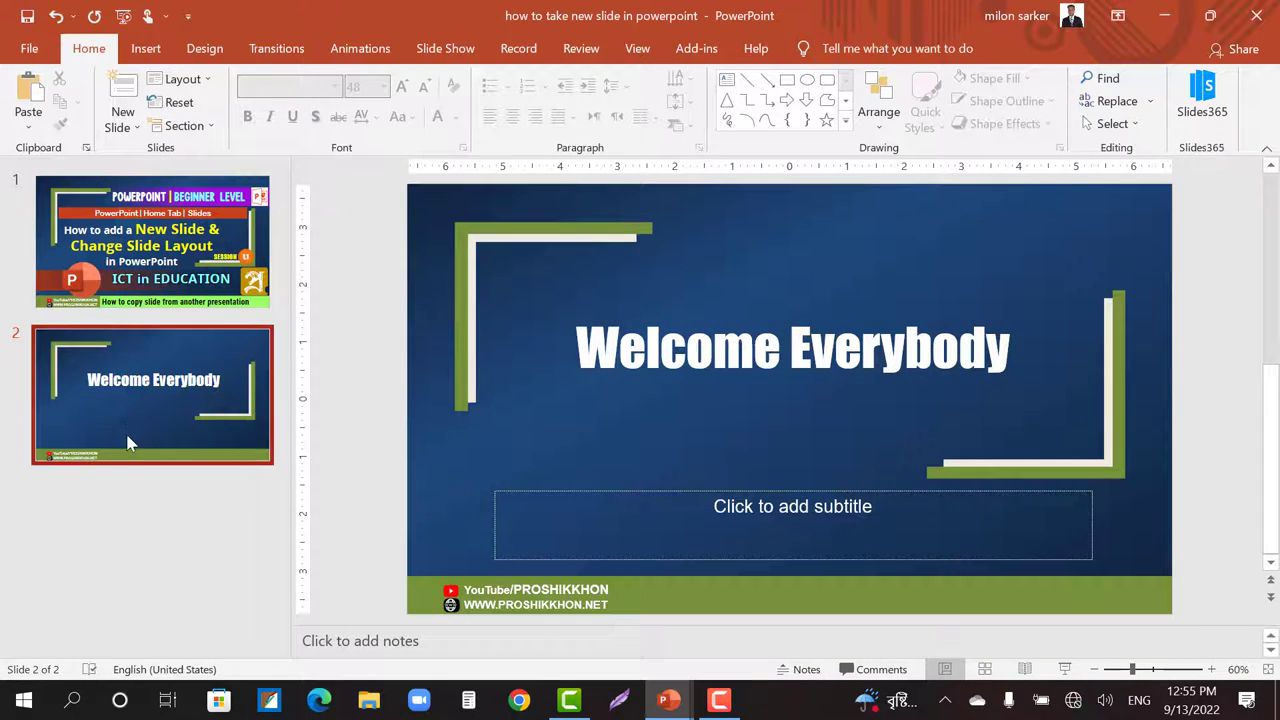
pyautogui.moveTo(164, 544)
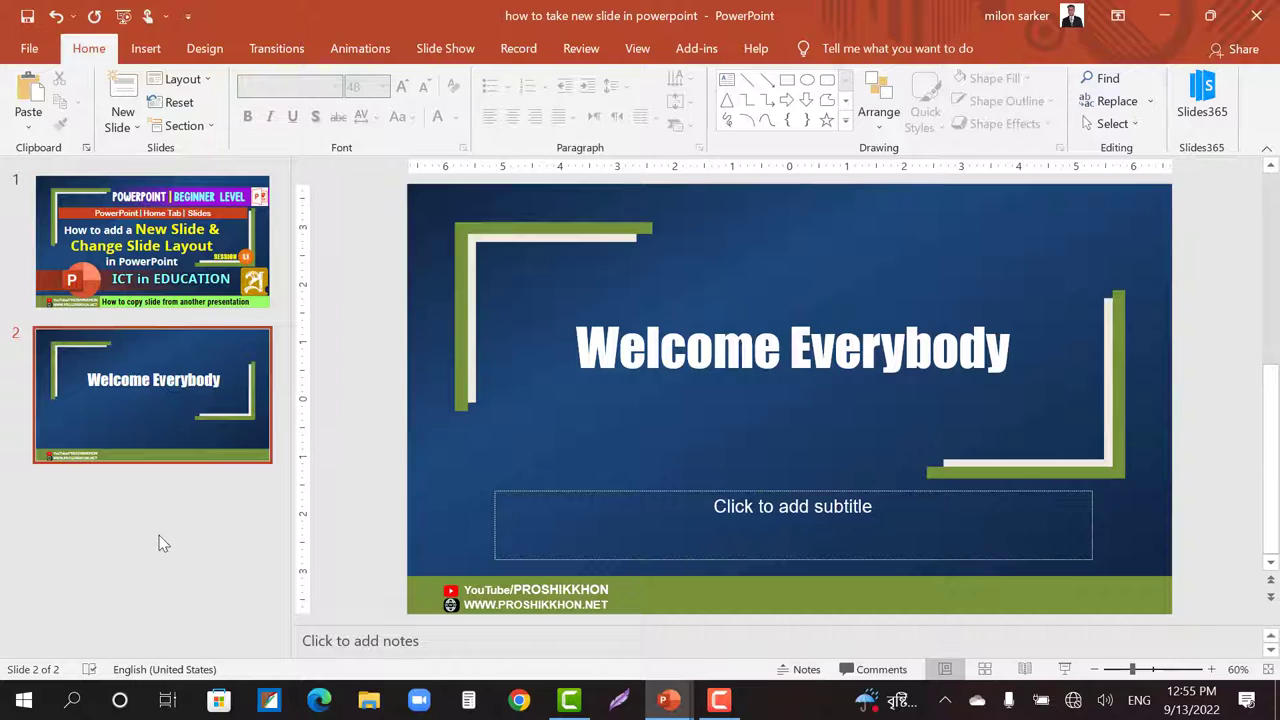
pyautogui.moveTo(118, 512)
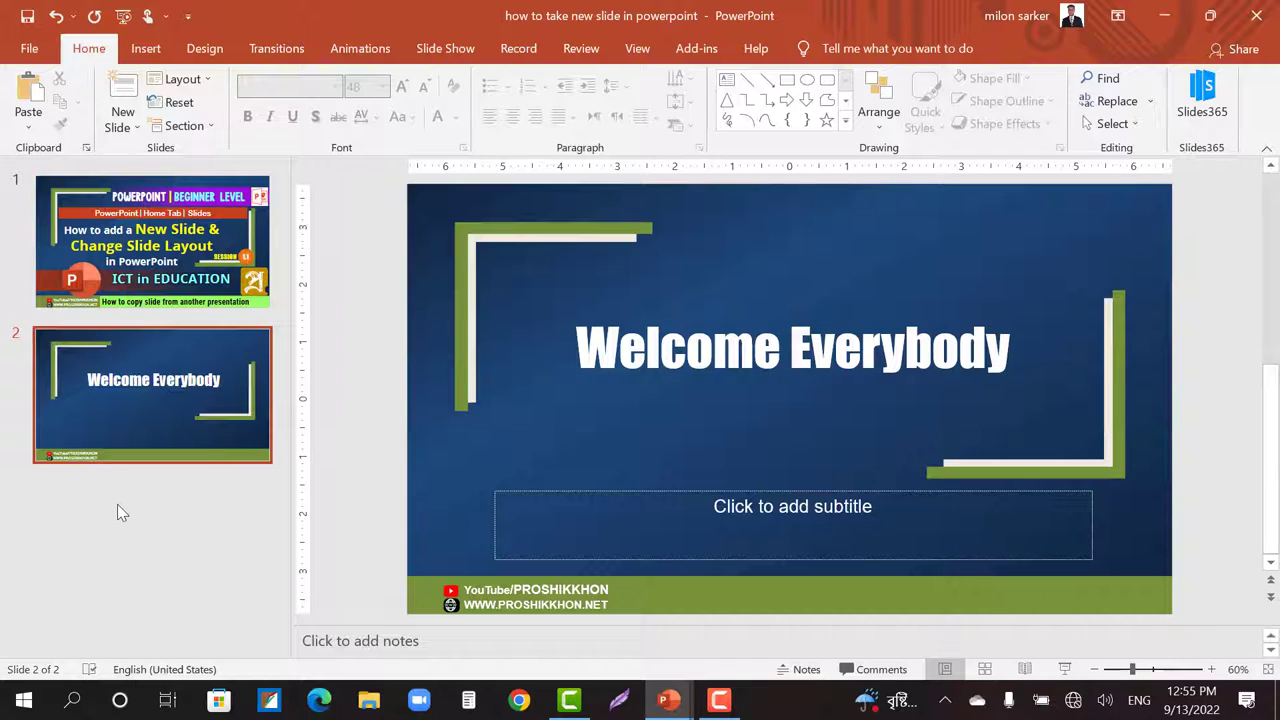
pyautogui.moveTo(196, 532)
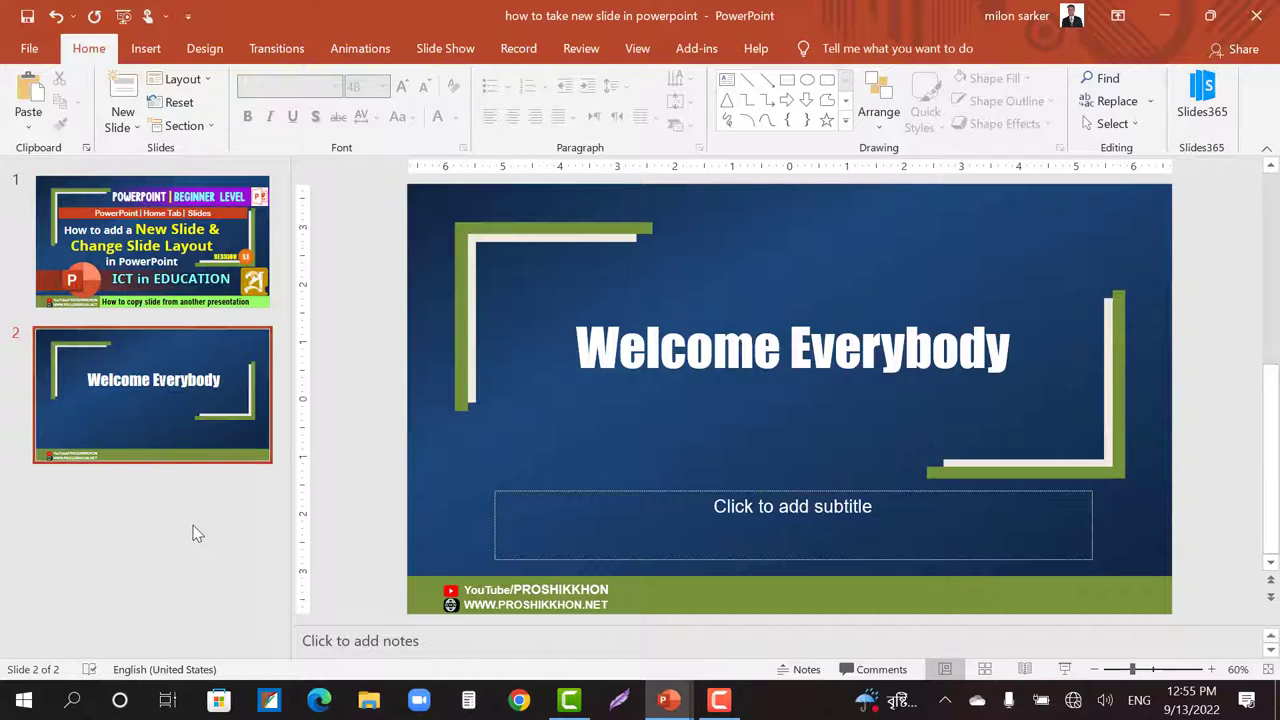
pyautogui.moveTo(132, 536)
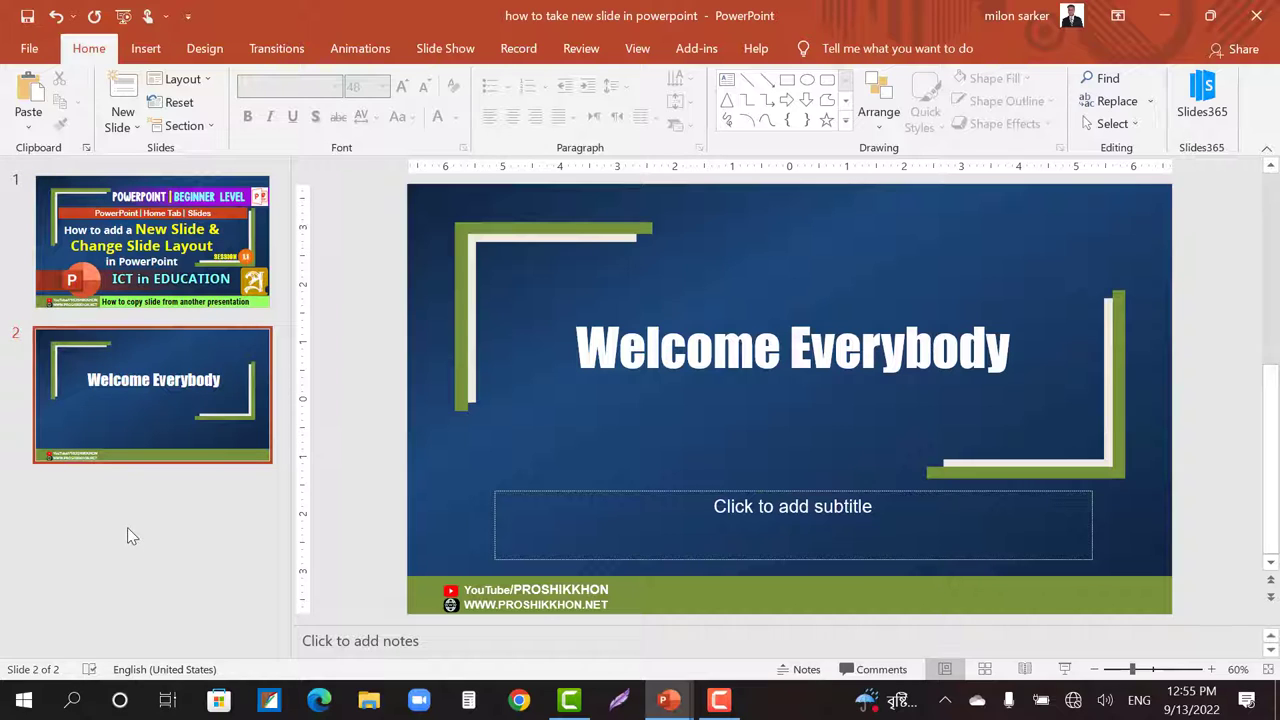
pyautogui.moveTo(130, 496)
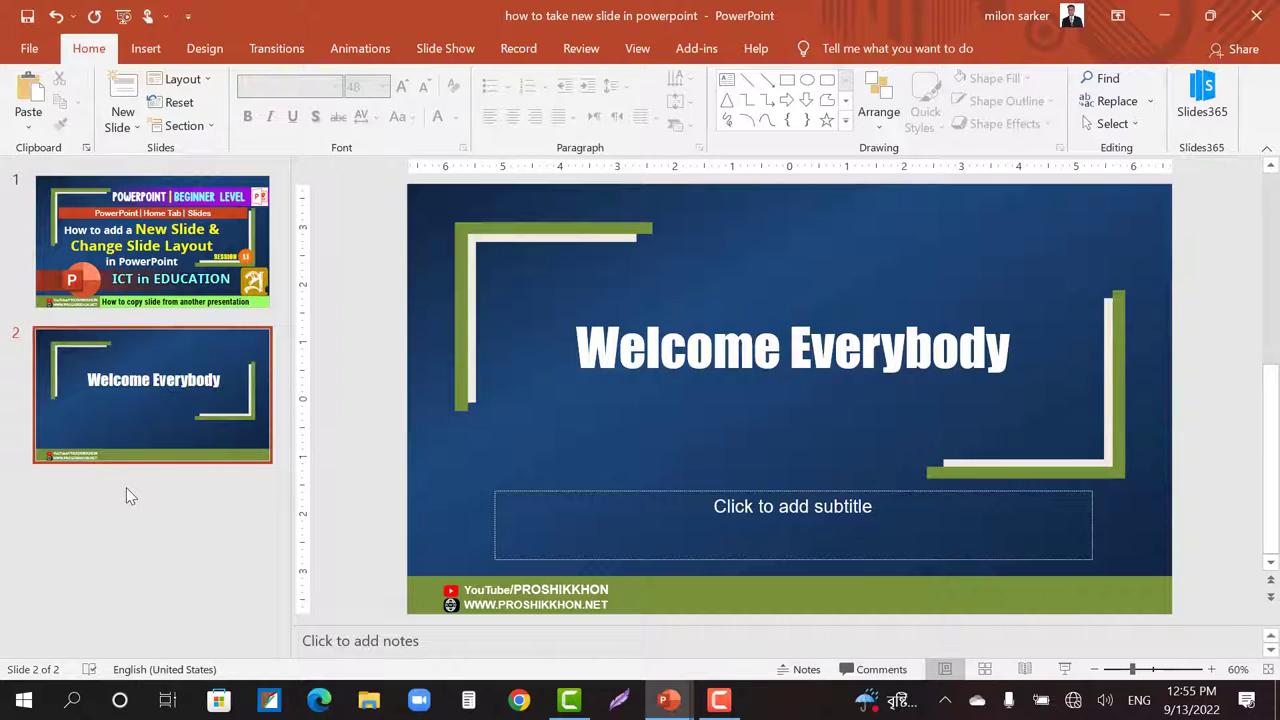
# Paste the SmartArt slide after slide 2 with Keep Source Formatting
pyautogui.rightClick(130, 496)
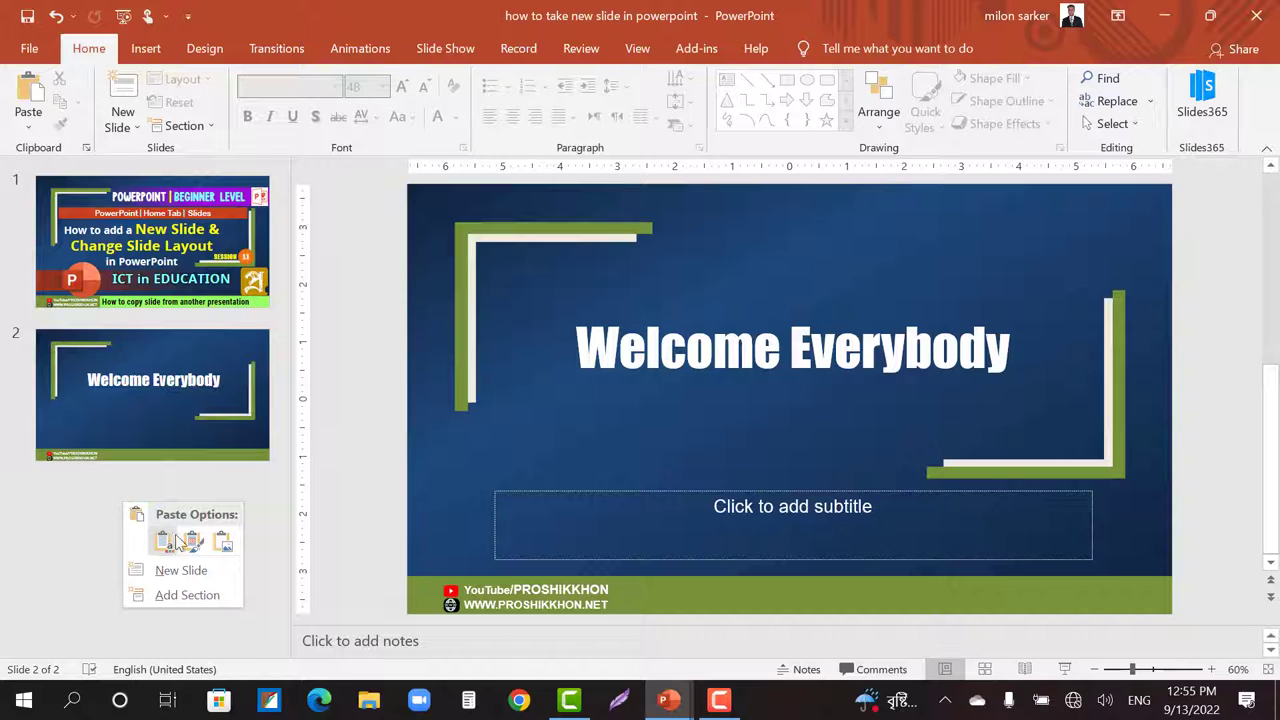
pyautogui.moveTo(192, 540)
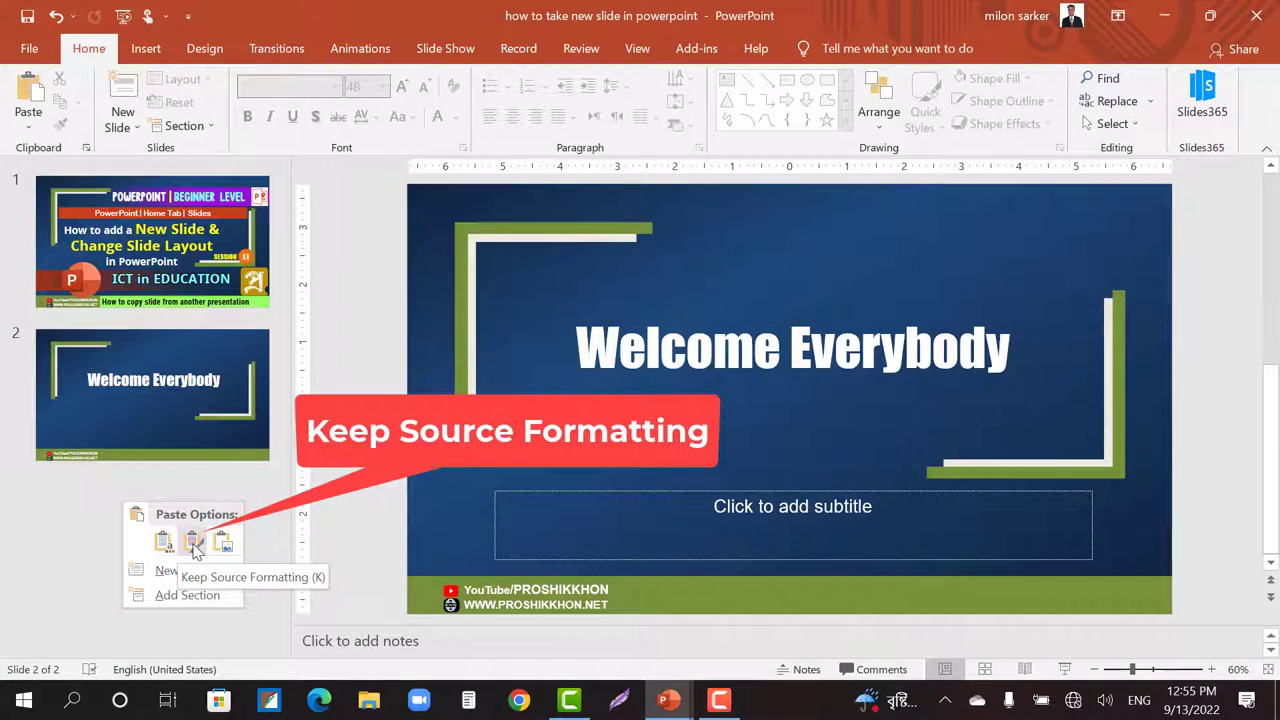
pyautogui.click(192, 540)
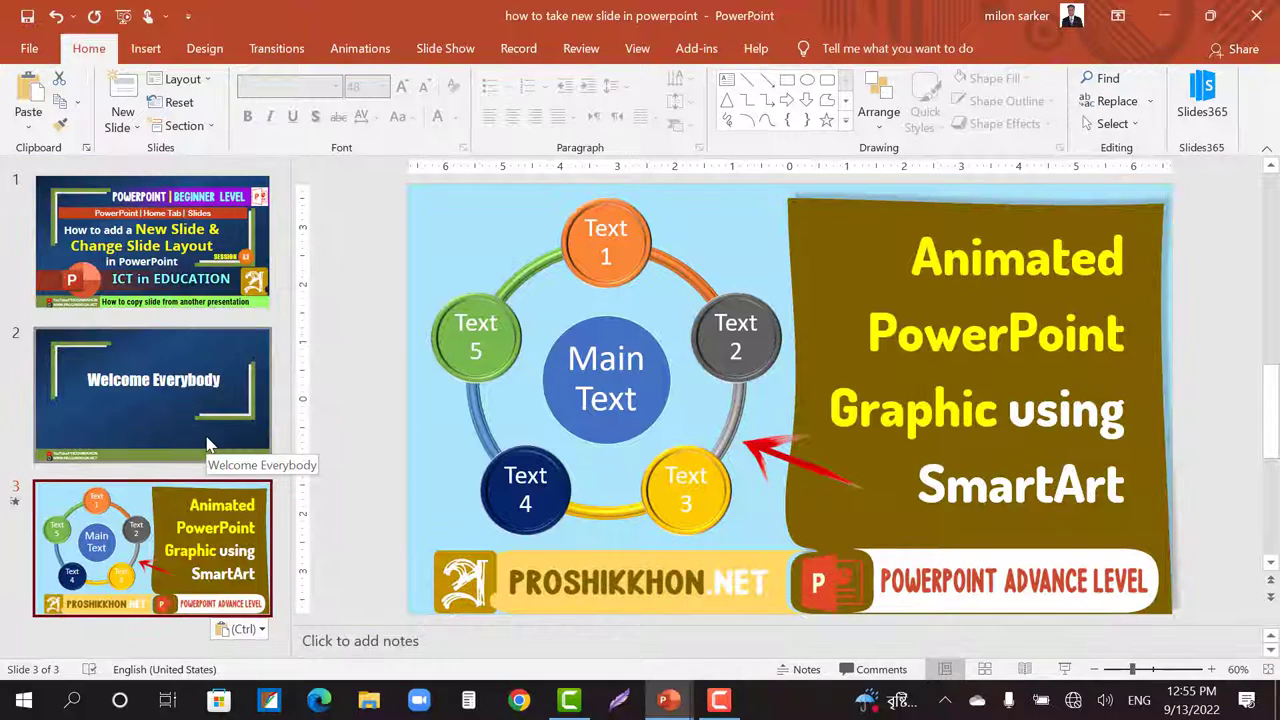